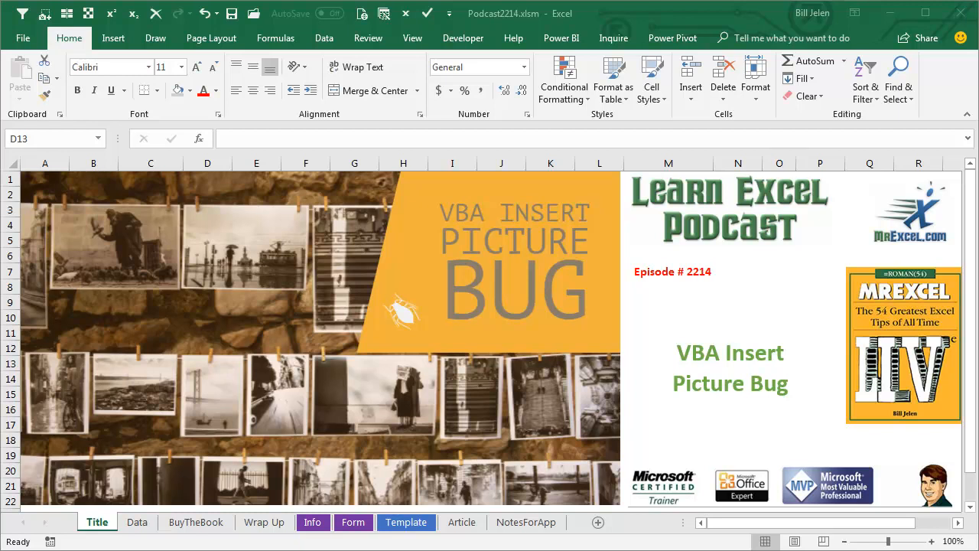
mouse_move(385, 538)
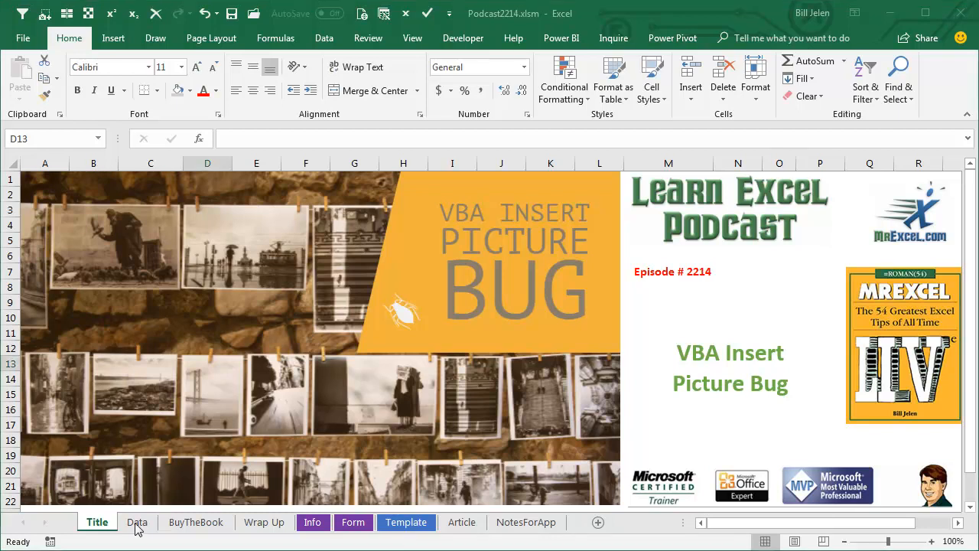
Step: Show the macro choices from the View ribbon while on the empty Data sheet
click(136, 522)
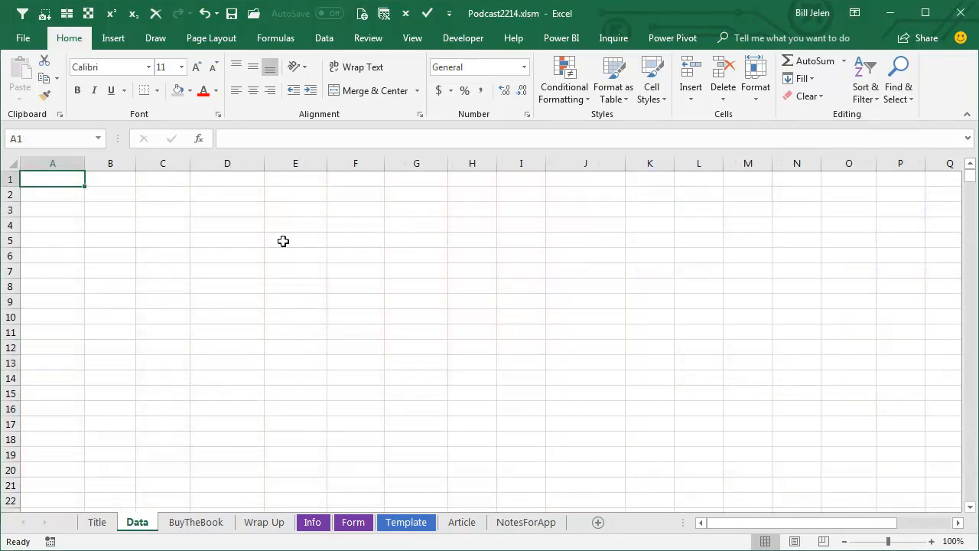
mouse_move(361, 224)
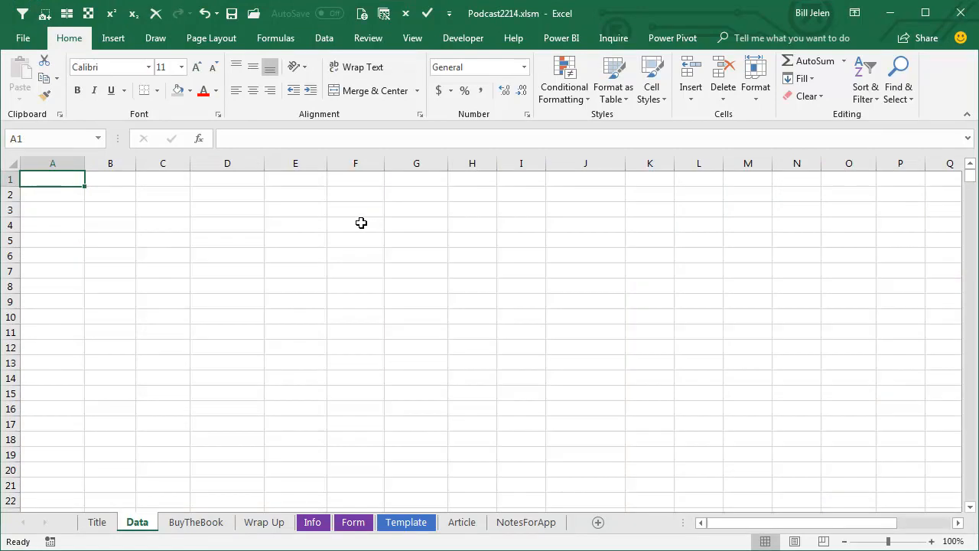
mouse_move(179, 223)
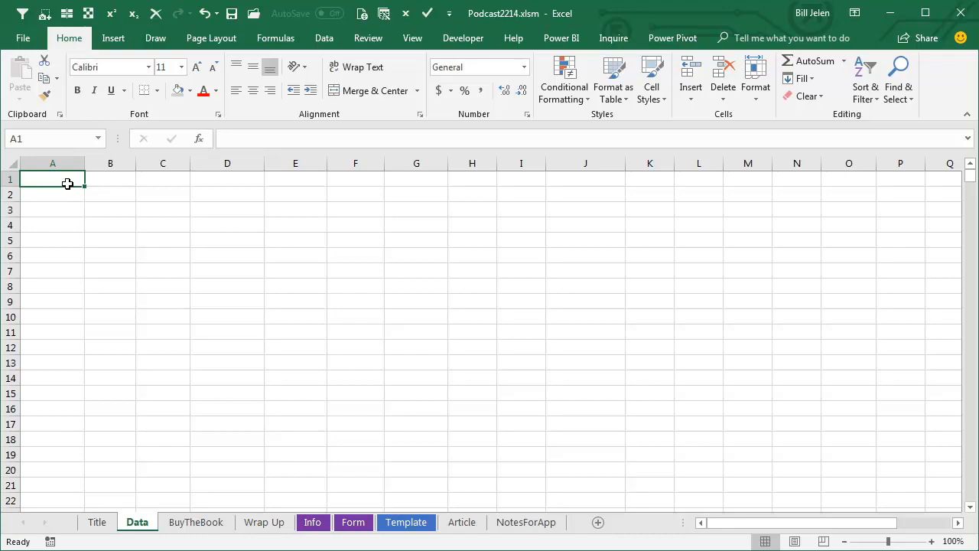
click(413, 37)
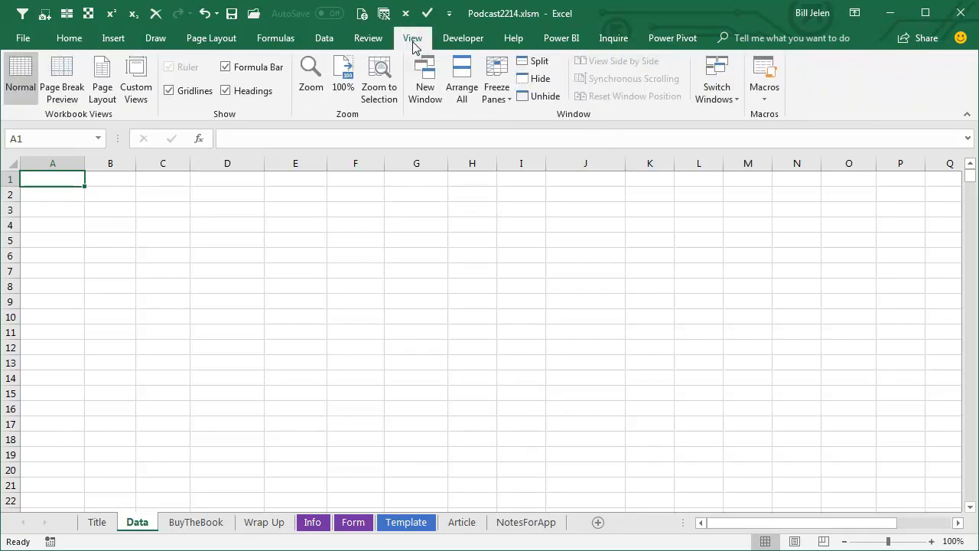
click(765, 76)
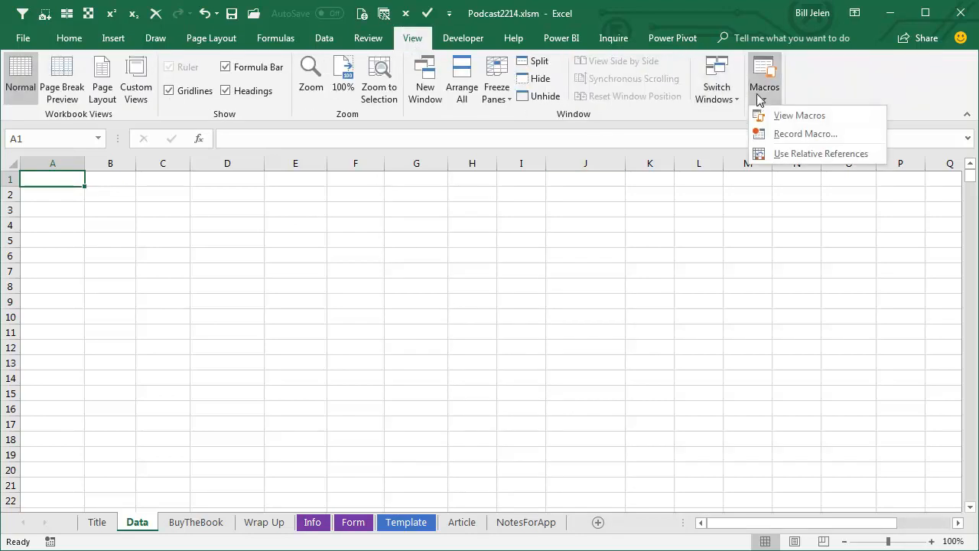
Step: Start recording a new macro named HowToInsertPicture stored in this workbook
click(805, 135)
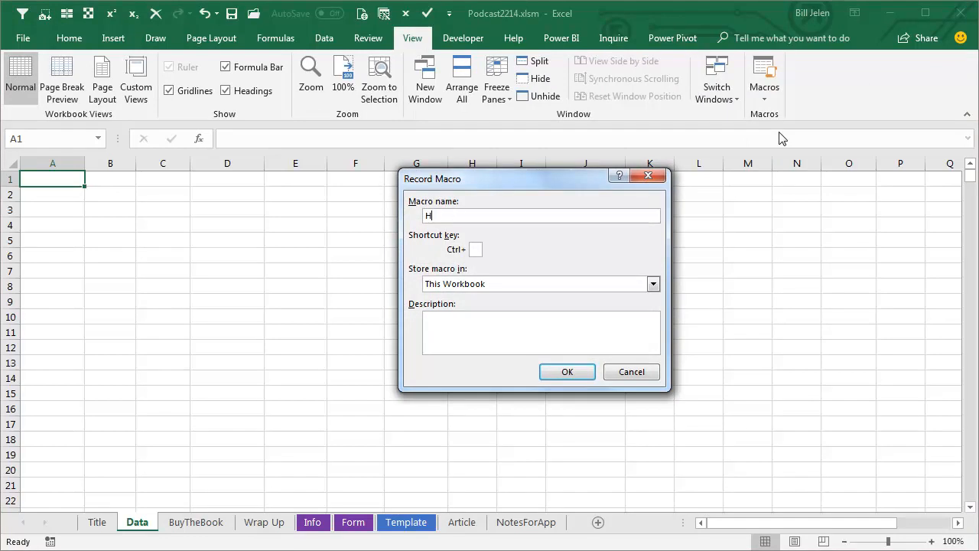
text(owToInser)
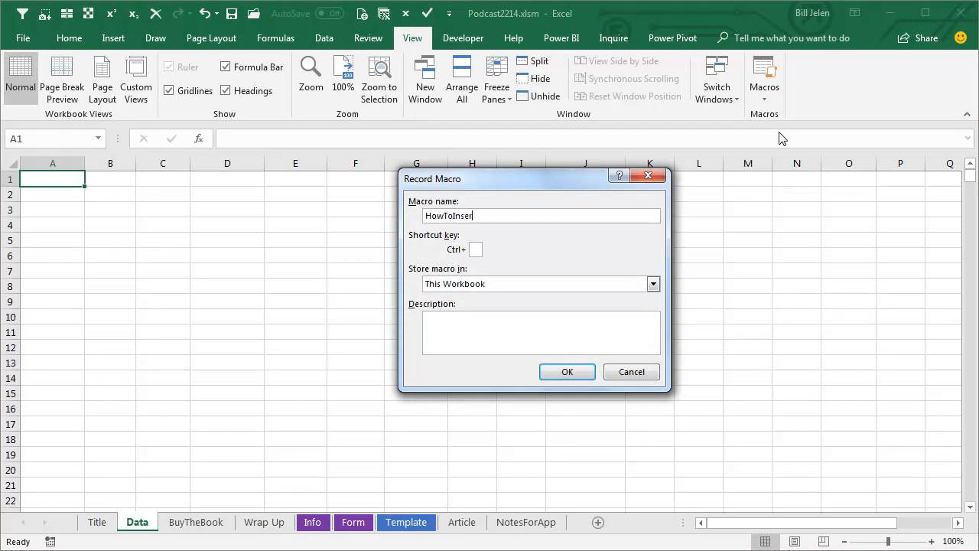
text(tPicture)
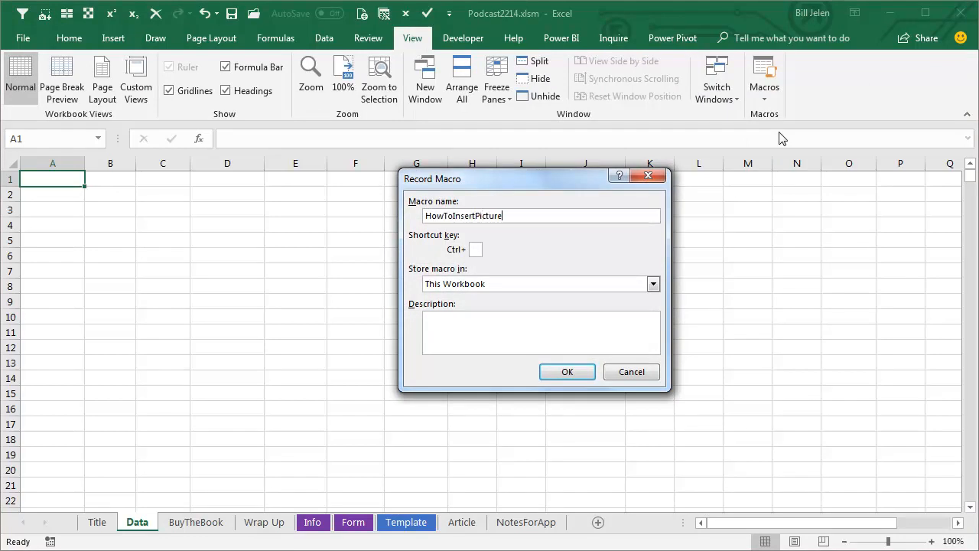
click(566, 372)
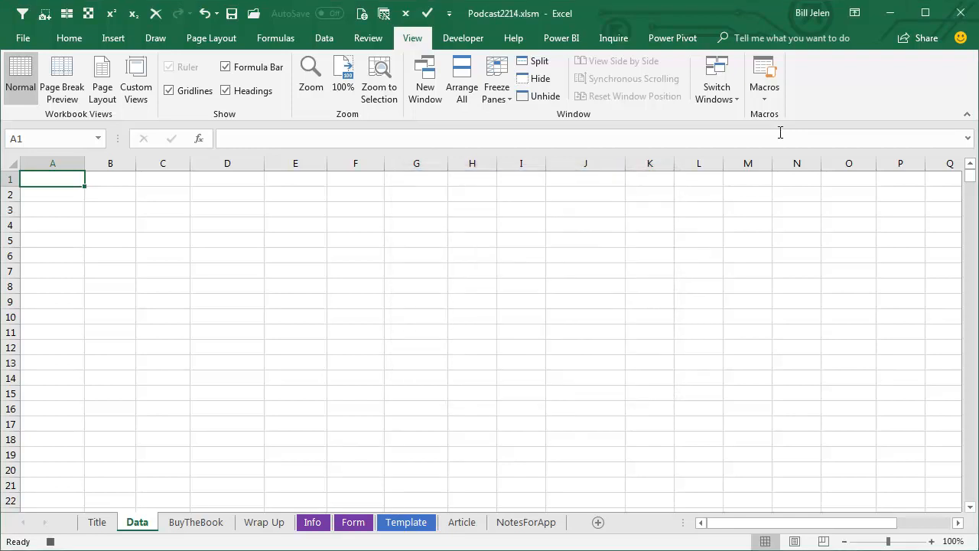
Step: Insert the rocket photo aWalg180422-3.jpg from the All Rocket folder while recording
click(118, 37)
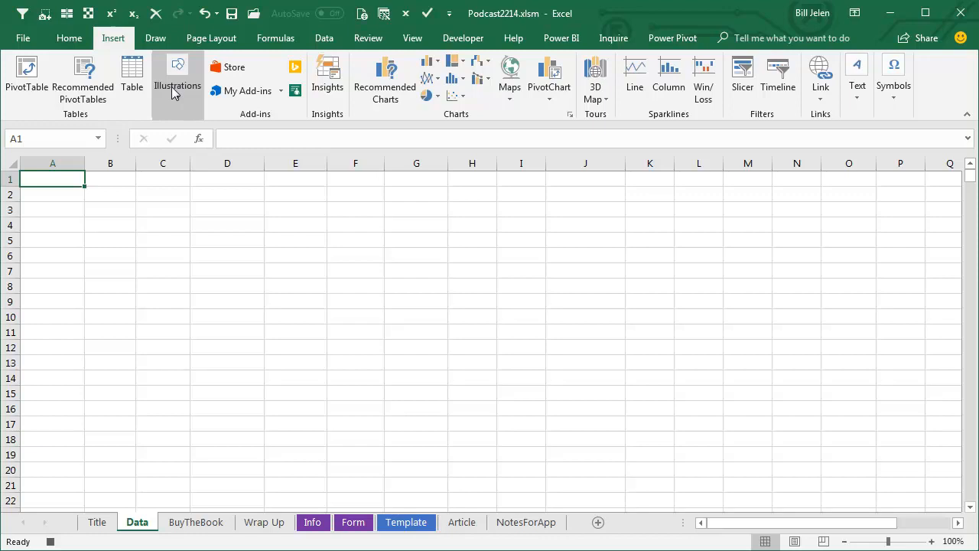
click(177, 69)
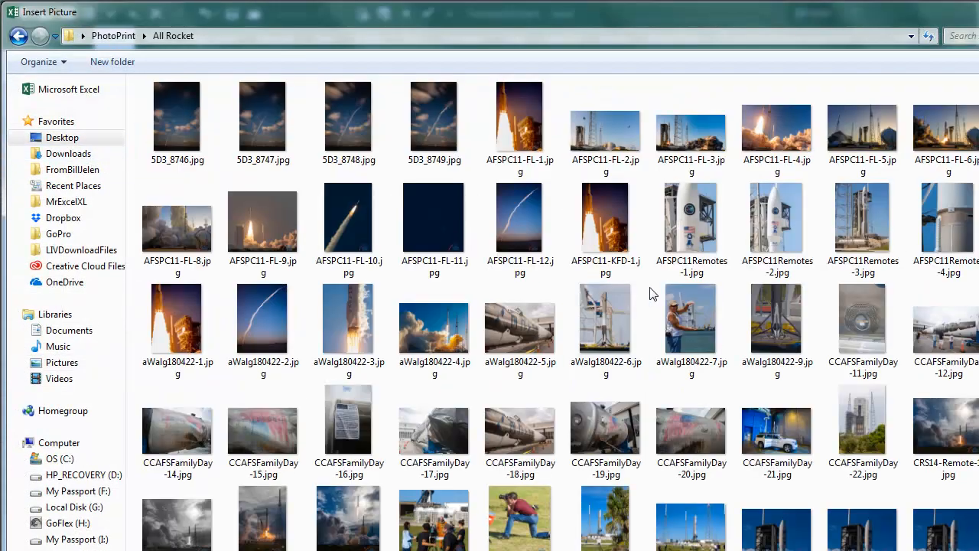
click(349, 317)
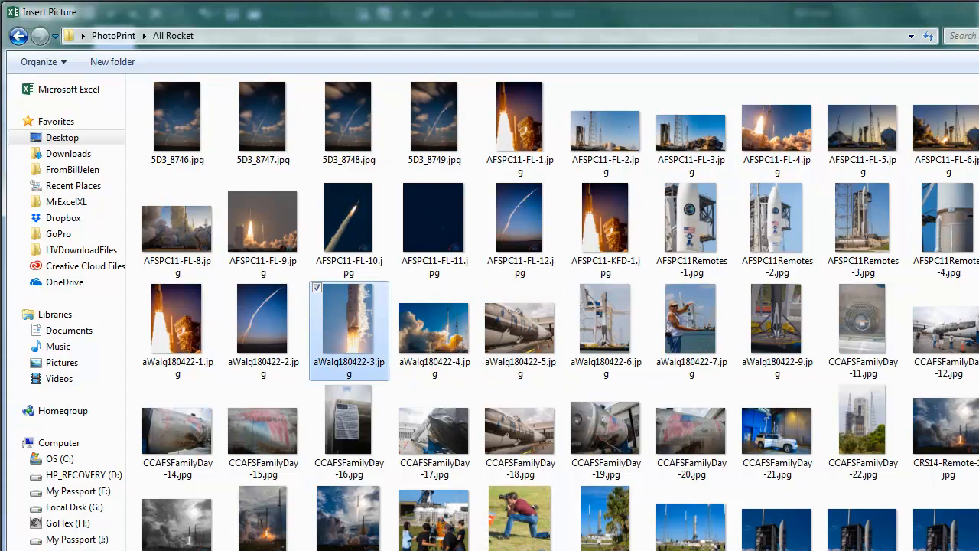
click(349, 331)
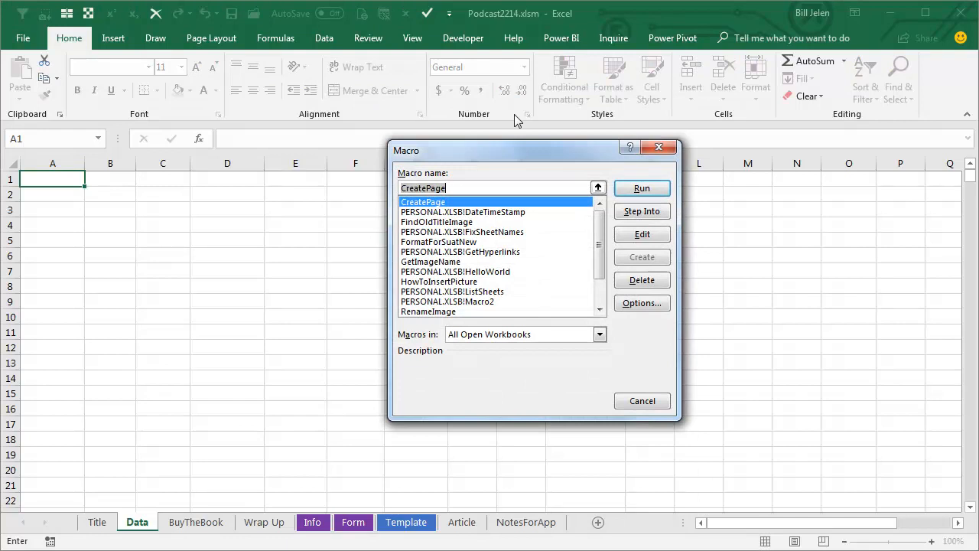
Step: Select HowToInsertPicture in the macro list
click(439, 282)
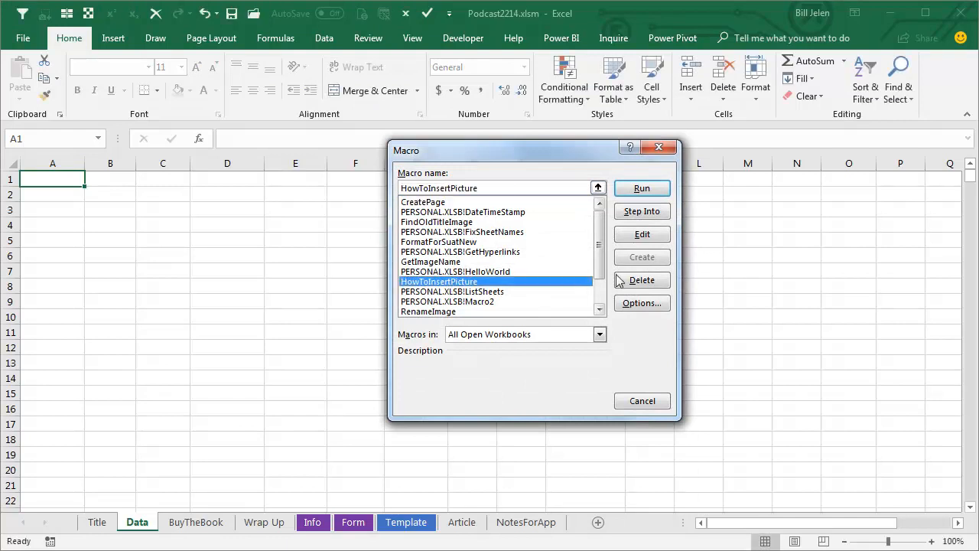
click(641, 234)
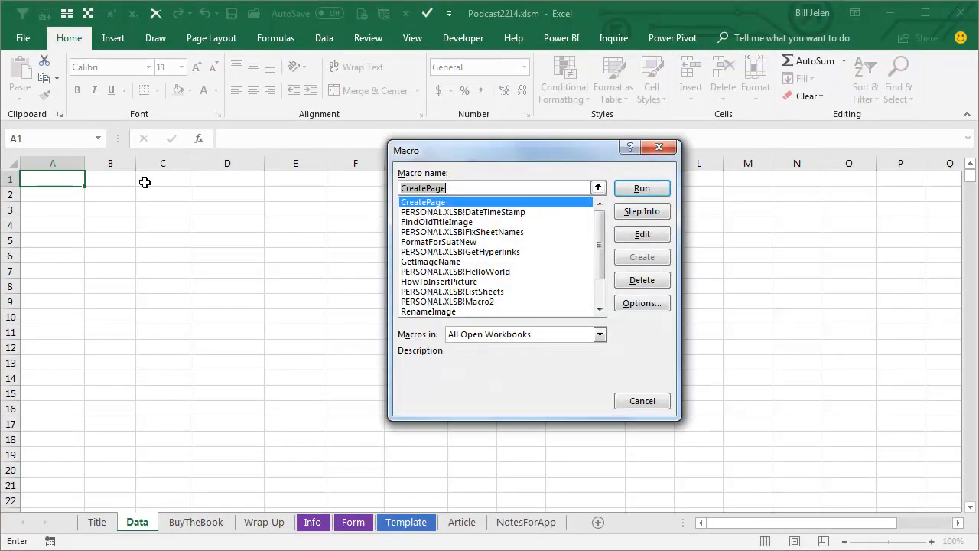
Step: Run HowToInsertPicture, placing a large rocket photo over A1 to column J
click(440, 281)
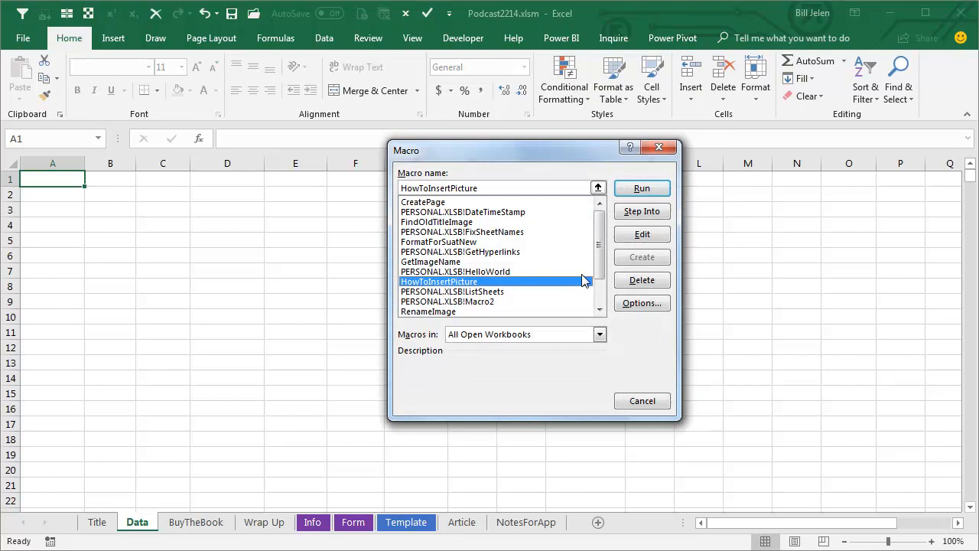
click(643, 188)
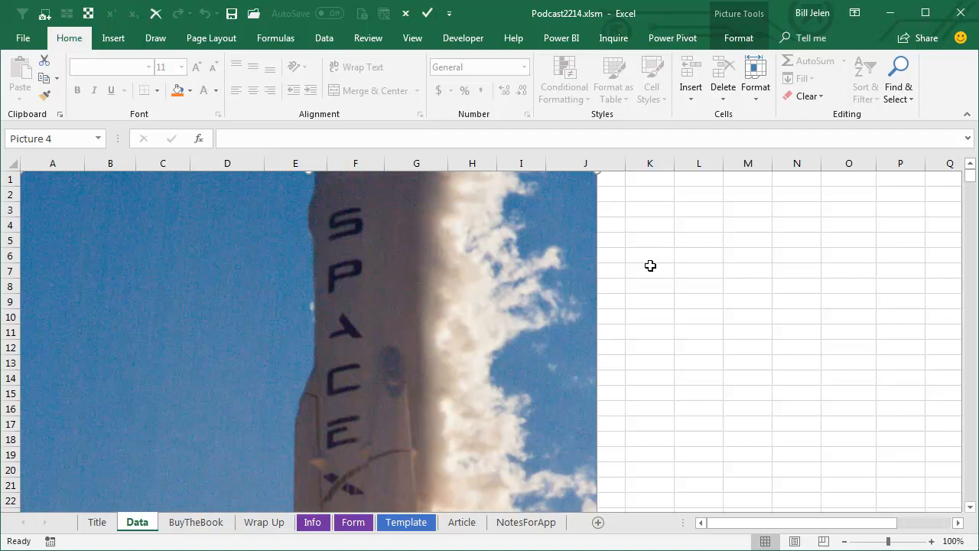
mouse_move(456, 287)
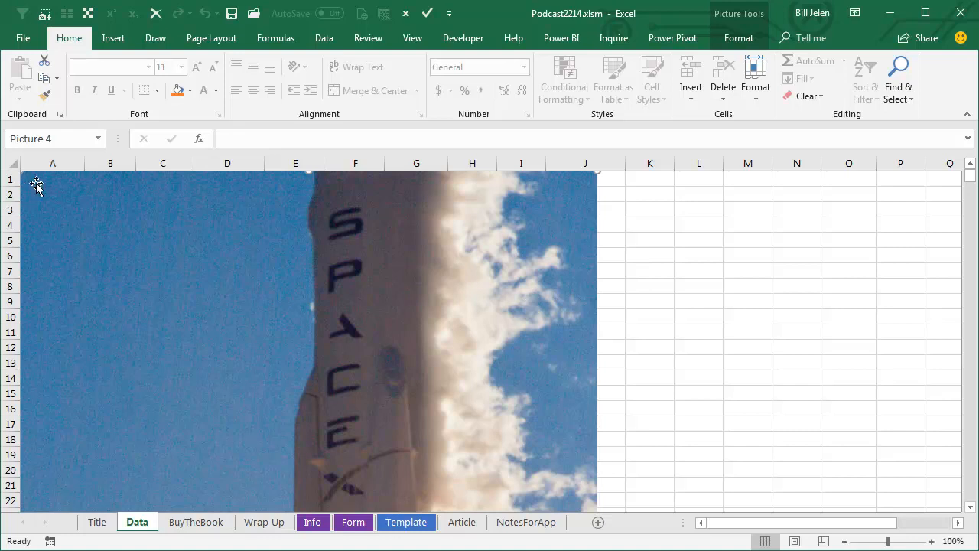
mouse_move(511, 288)
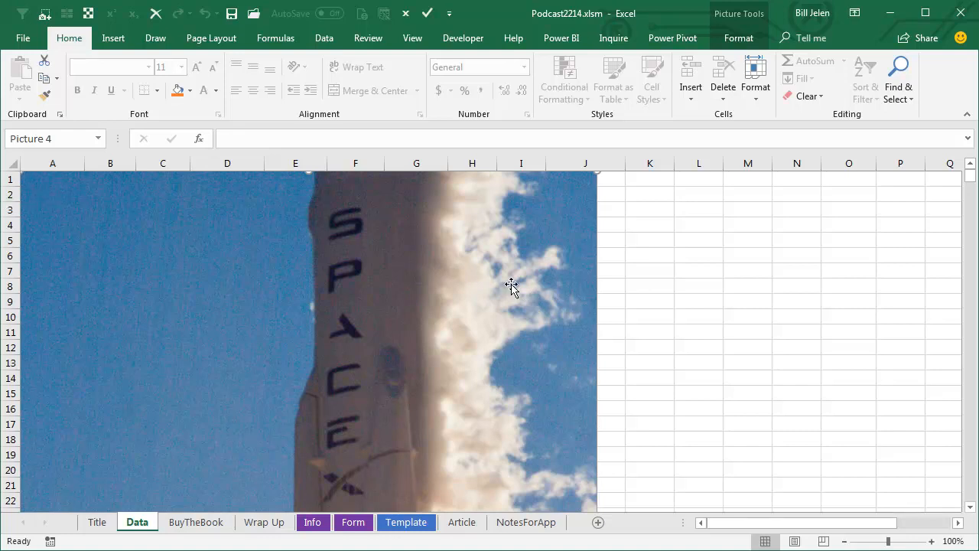
mouse_move(635, 337)
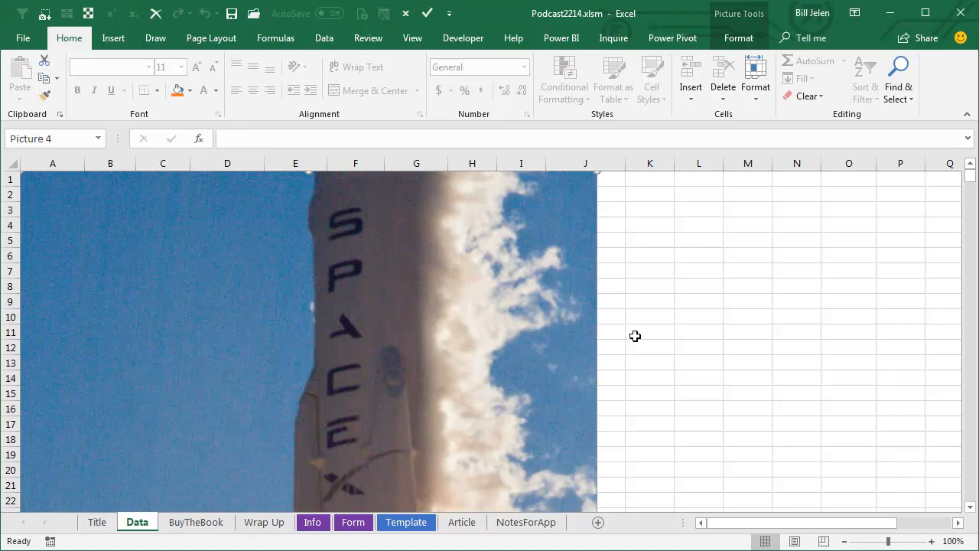
mouse_move(704, 328)
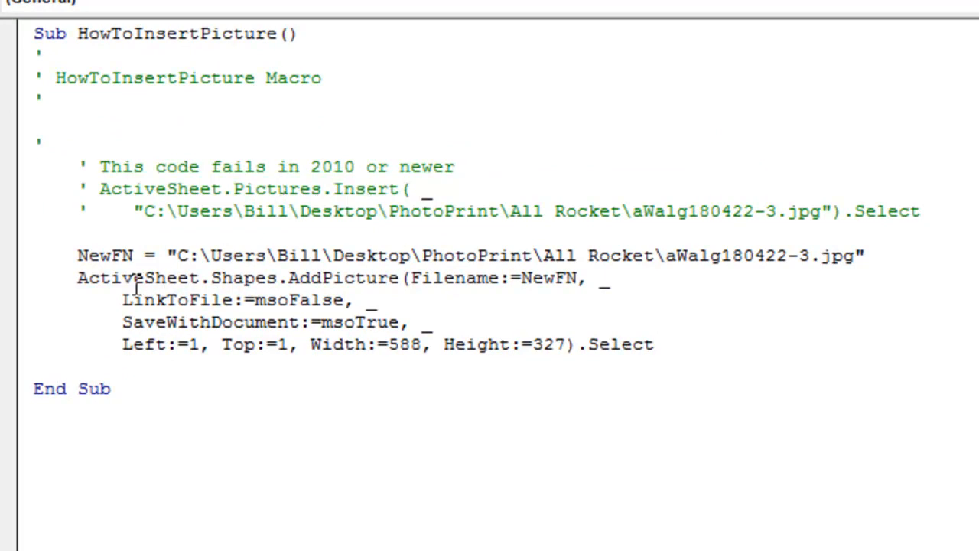
mouse_move(217, 278)
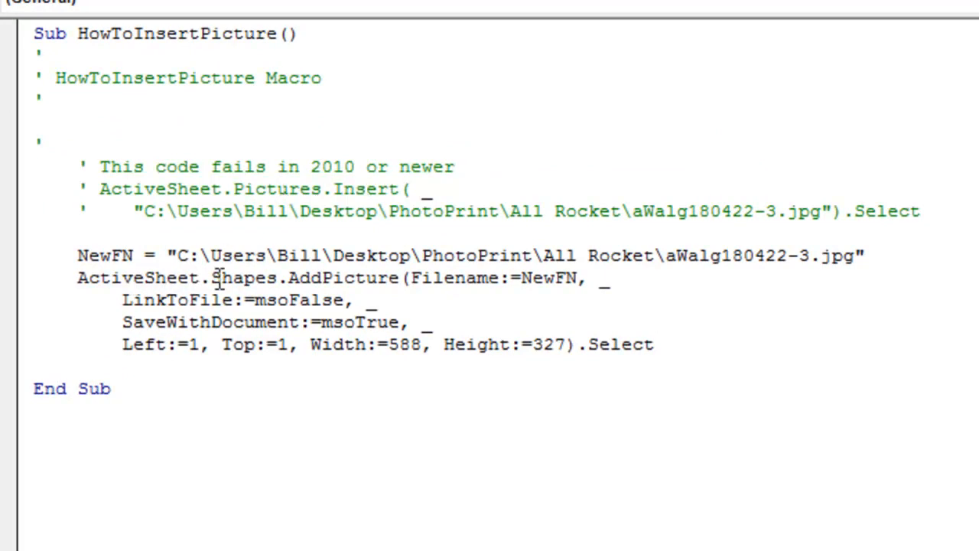
mouse_move(493, 288)
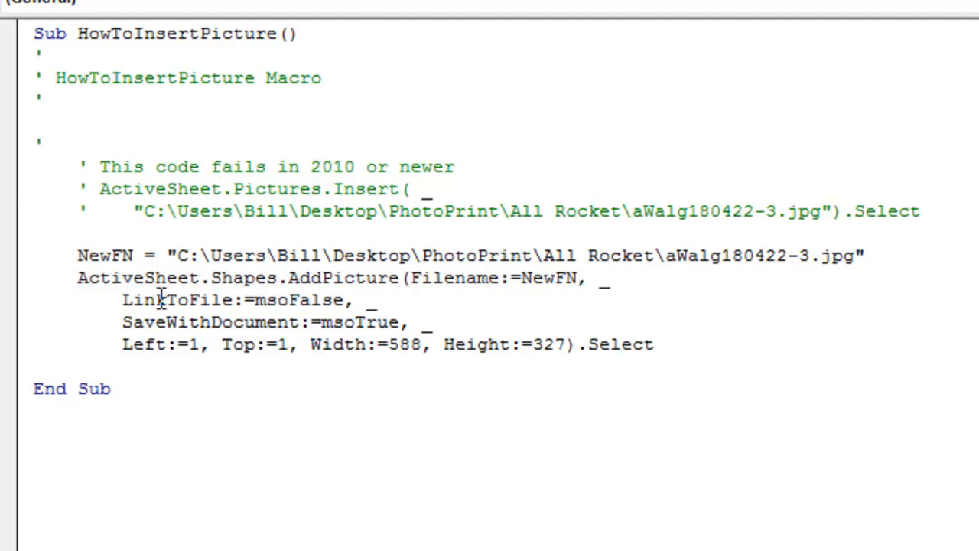
mouse_move(263, 298)
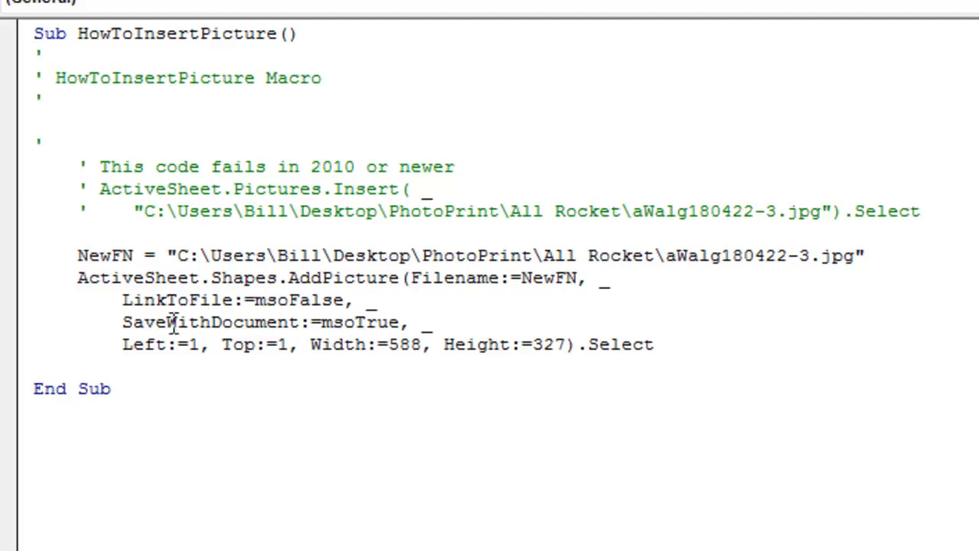
mouse_move(374, 316)
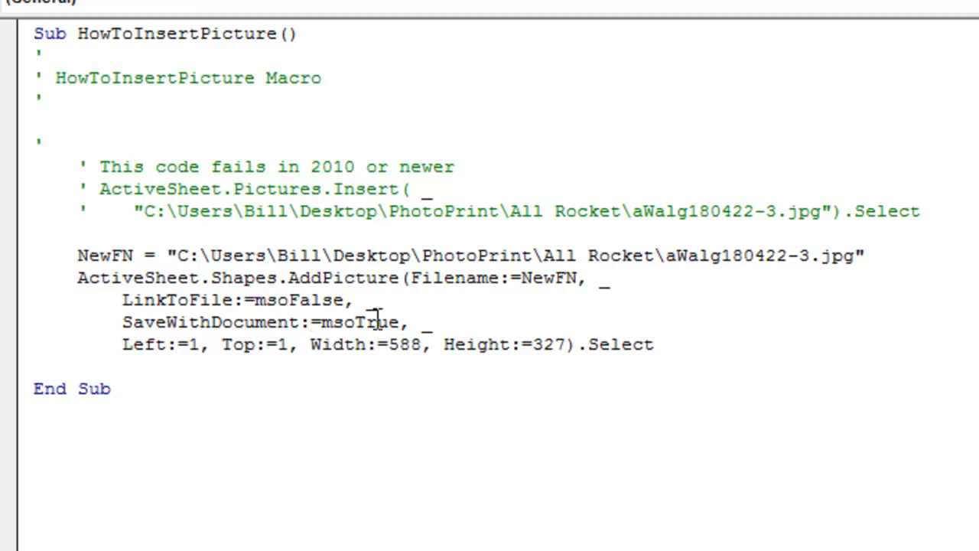
Step: Run the rewritten Shapes.AddPicture macro, adding rocket Picture 8 to the Data sheet
click(196, 344)
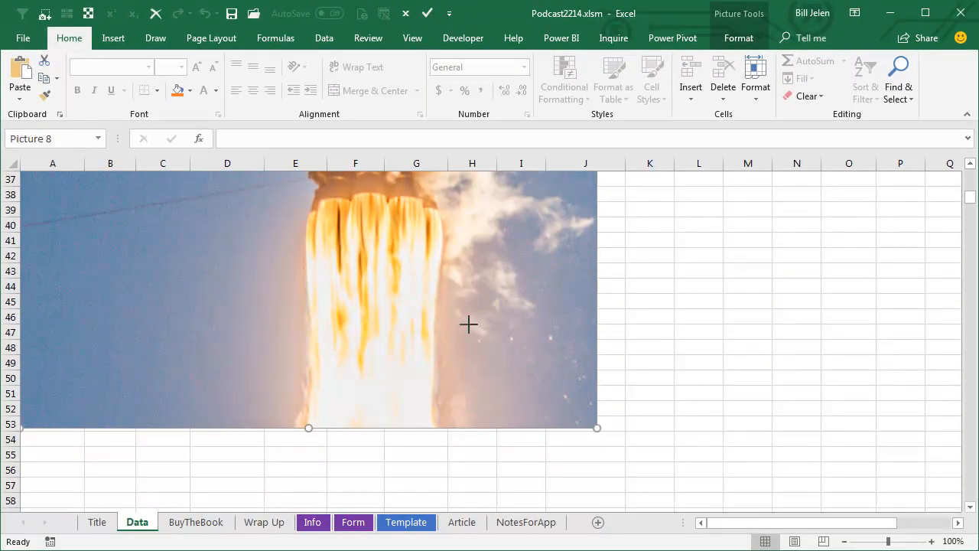
Step: Shrink Picture 8 to about A1:C13 and return to the macro code editor
drag(597, 427, 429, 375)
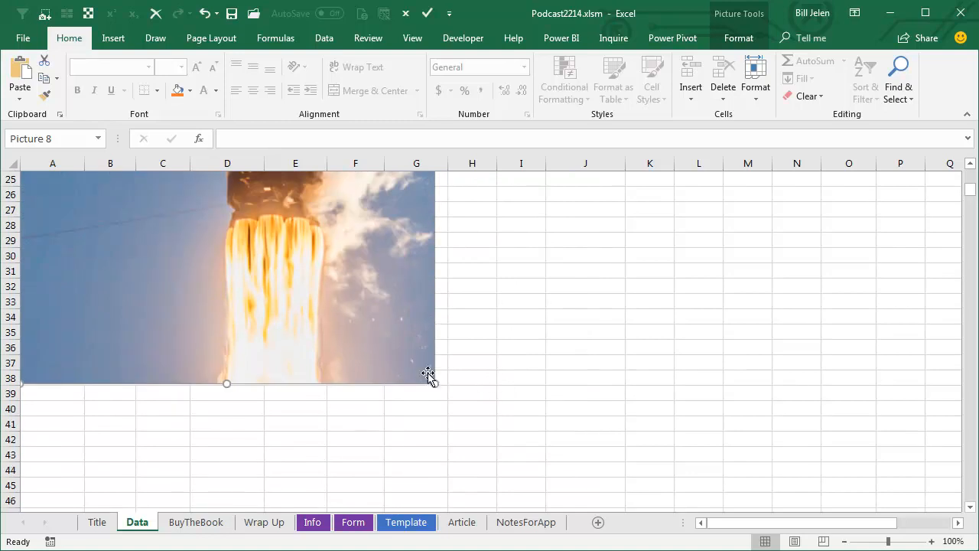
drag(428, 383, 309, 208)
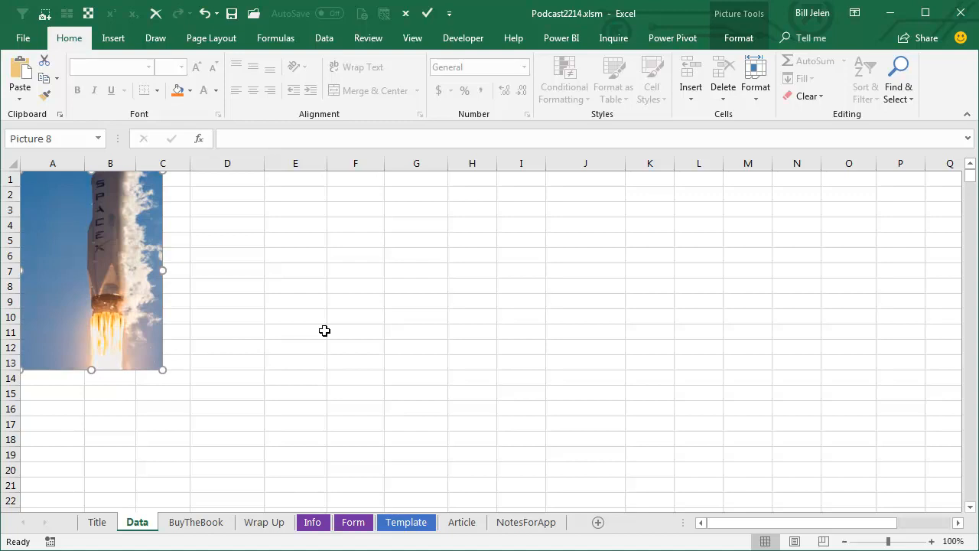
mouse_move(453, 291)
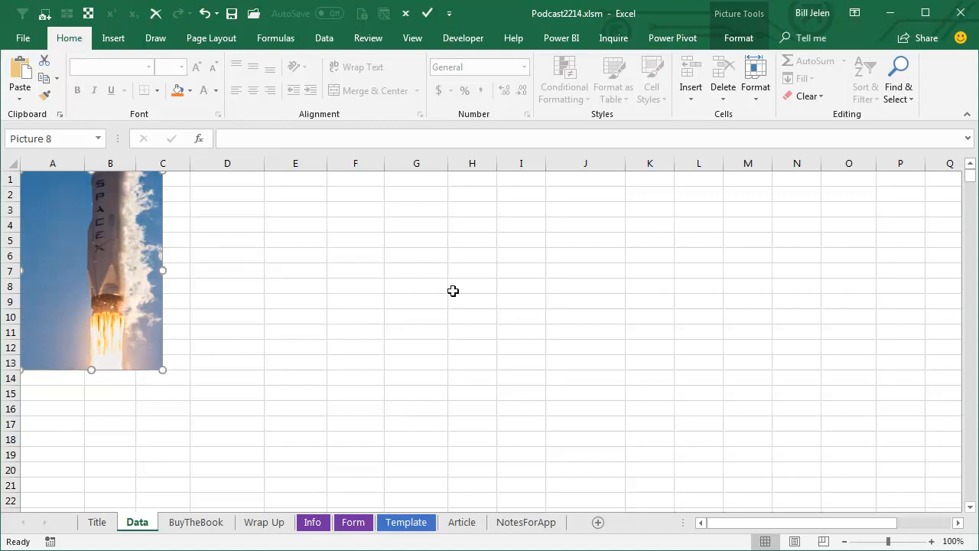
key(alt+F11)
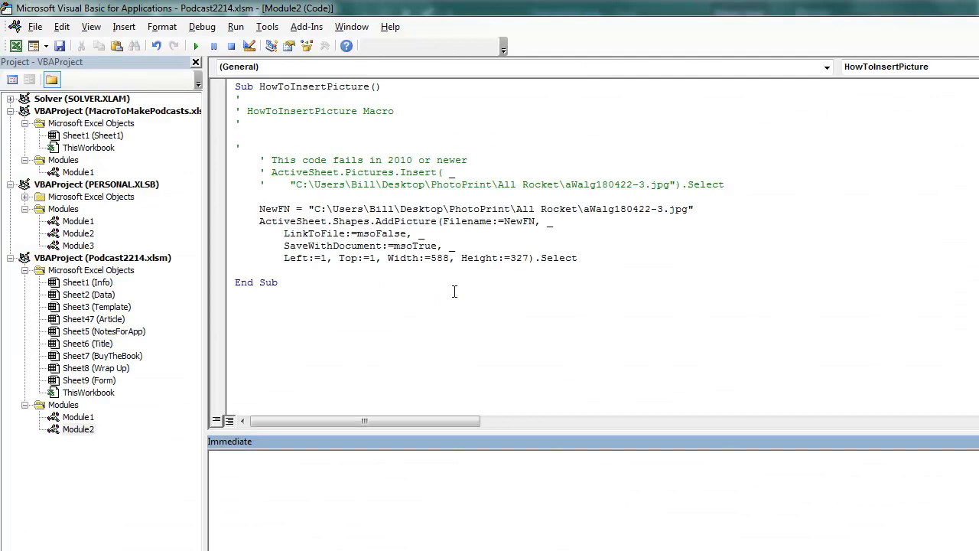
Step: Query ? selection.width in the Immediate window, reading the picture width as 139.5
text(?)
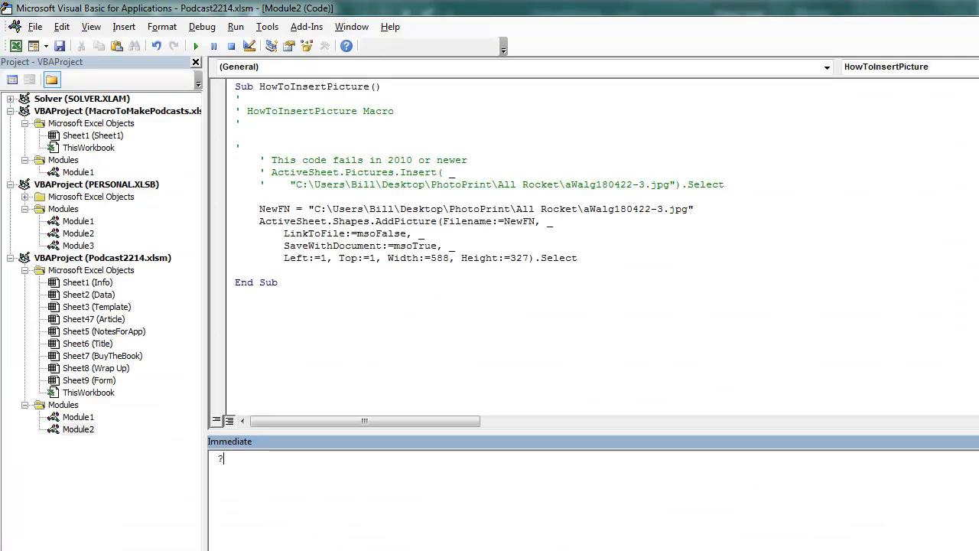
text(selectio)
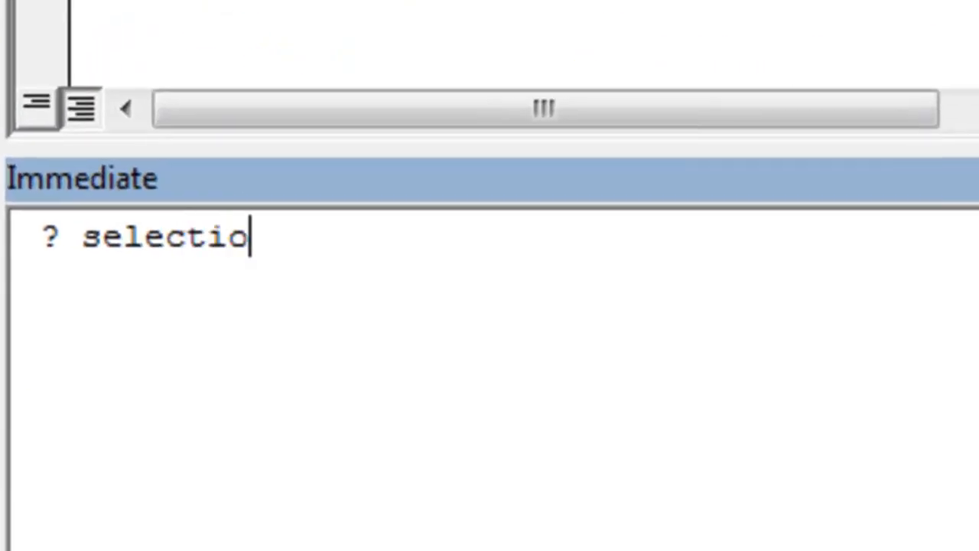
text(n.width)
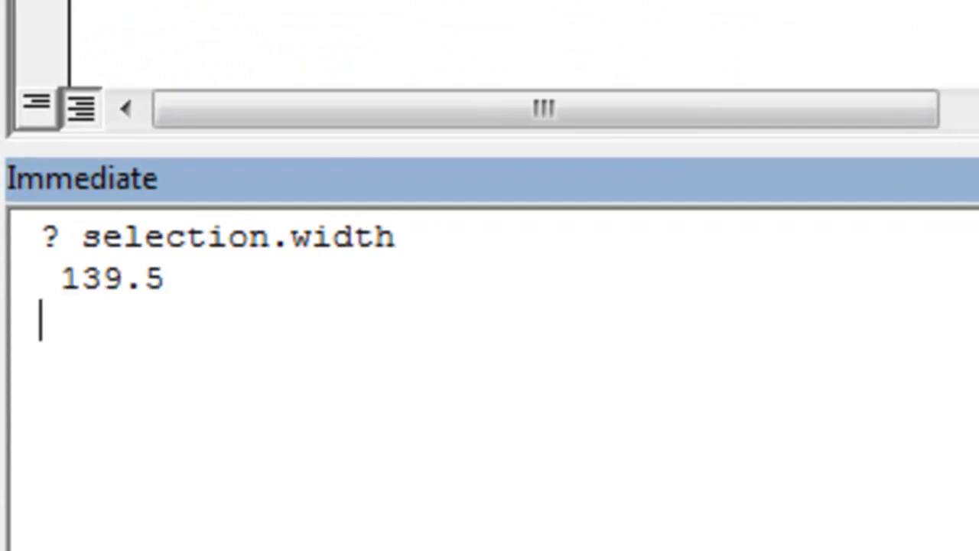
text(?)
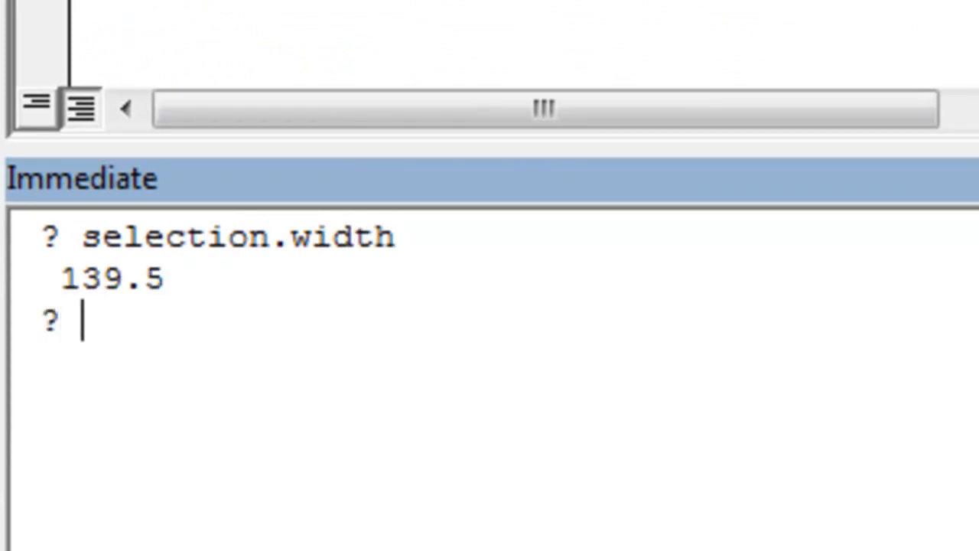
text(Selection)
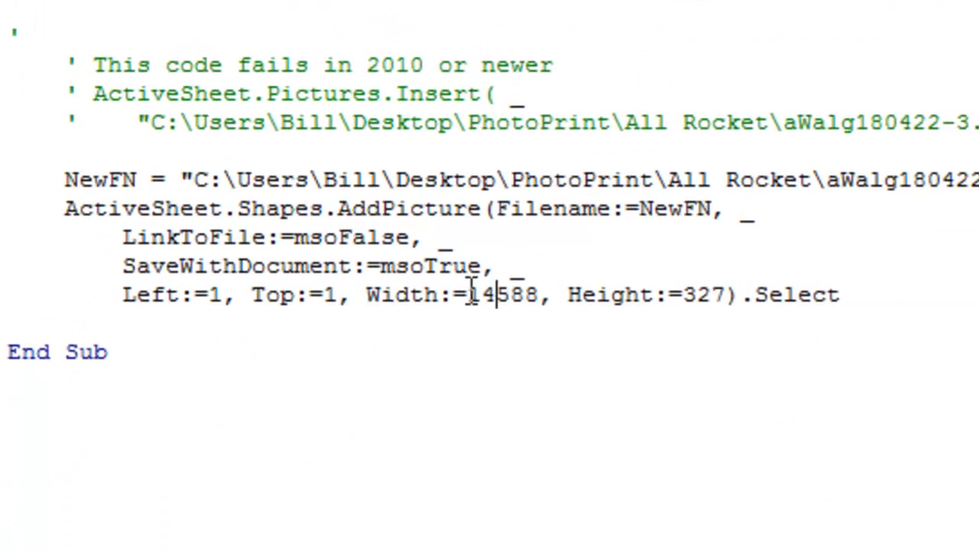
Step: Revise the AddPicture Width argument from 588 toward 140
text(0)
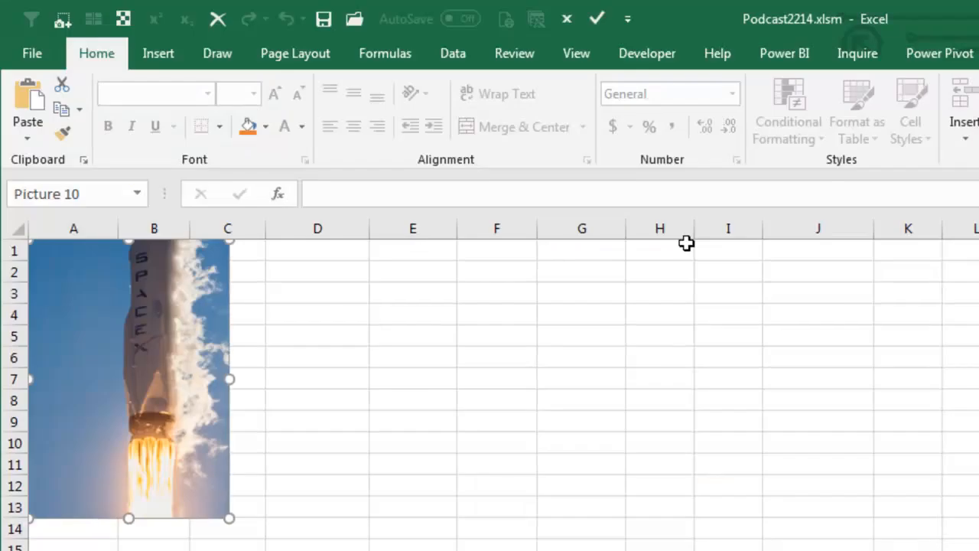
mouse_move(429, 484)
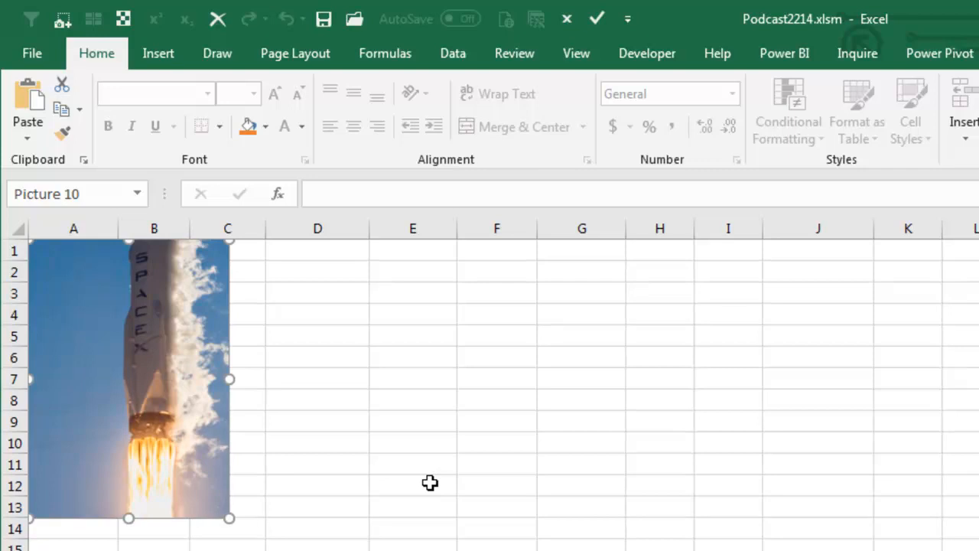
mouse_move(460, 480)
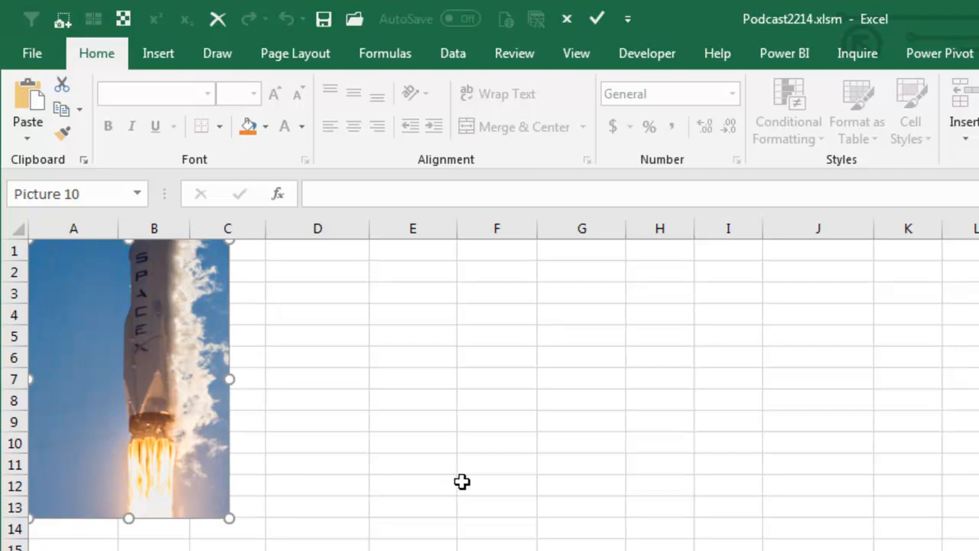
mouse_move(670, 476)
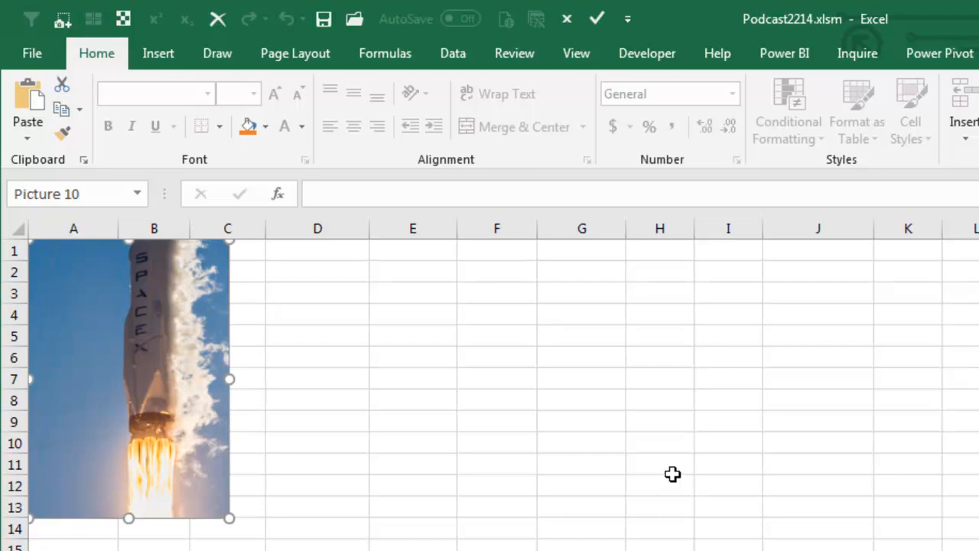
mouse_move(334, 474)
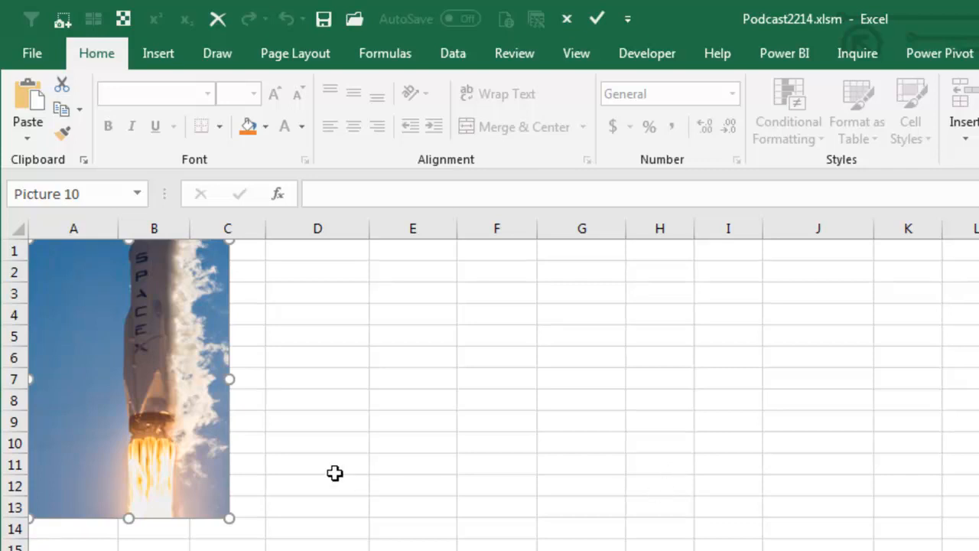
mouse_move(737, 442)
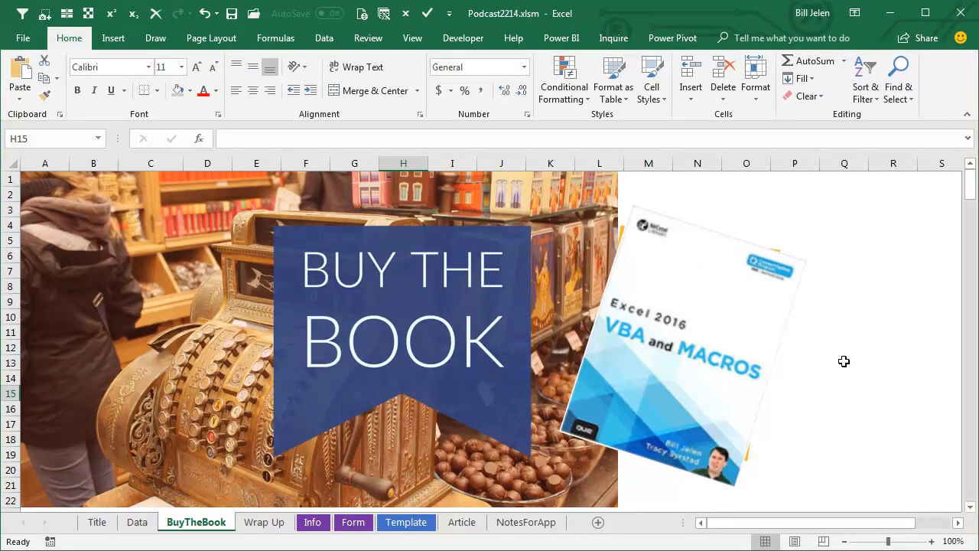
mouse_move(848, 382)
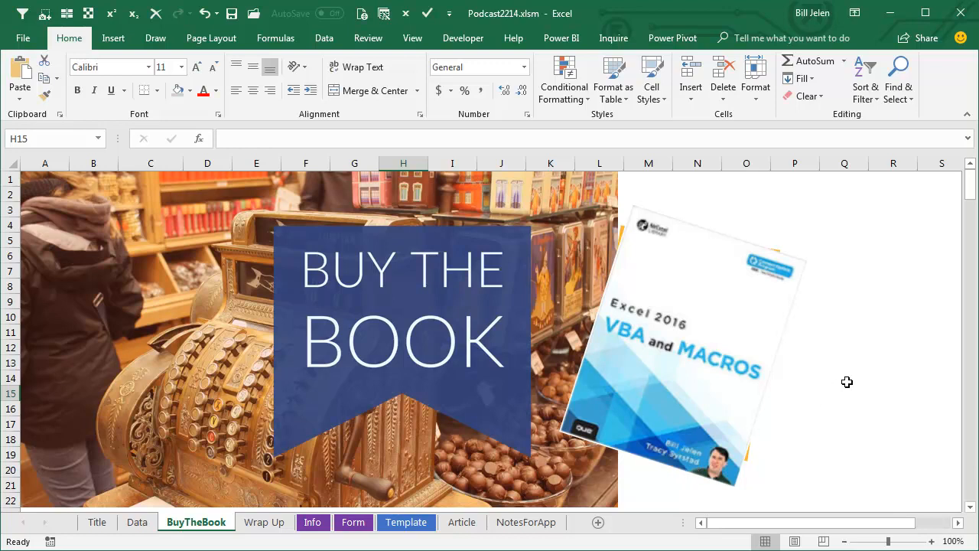
mouse_move(803, 313)
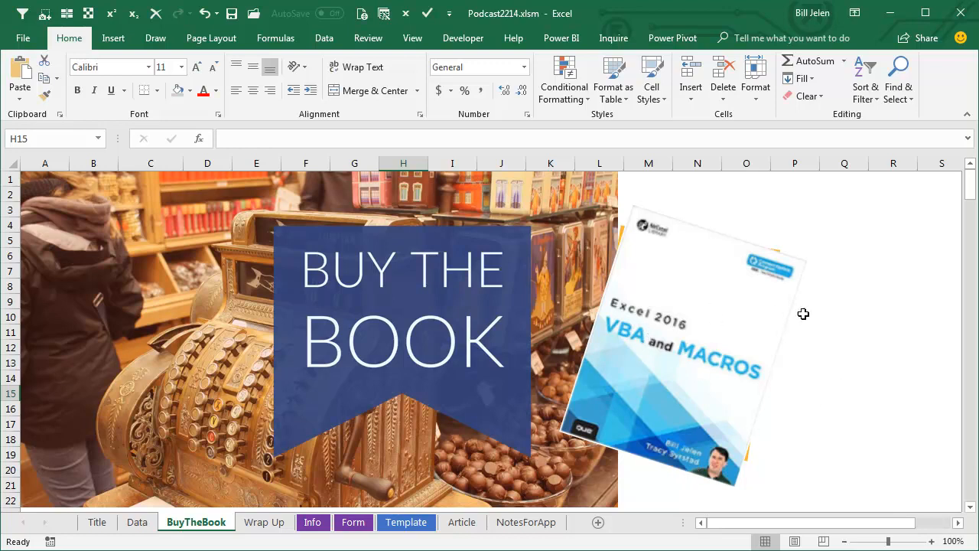
mouse_move(844, 324)
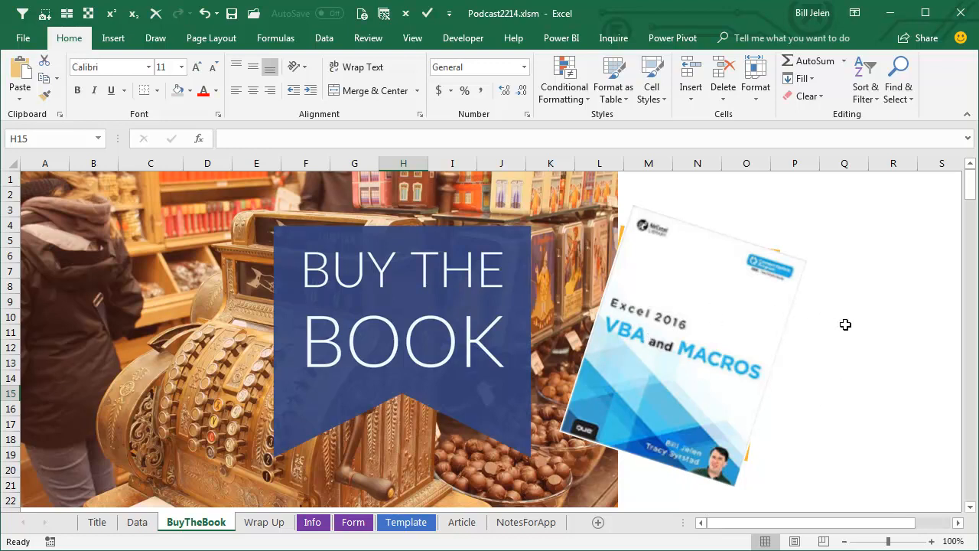
mouse_move(863, 338)
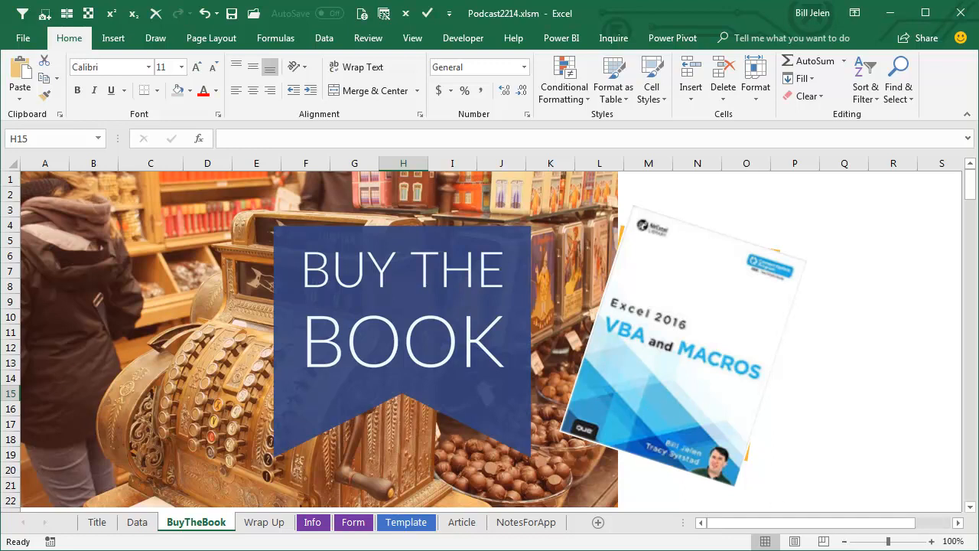
Step: Switch to the Wrap Up sheet summarizing the Shapes.AddPicture fix
click(263, 522)
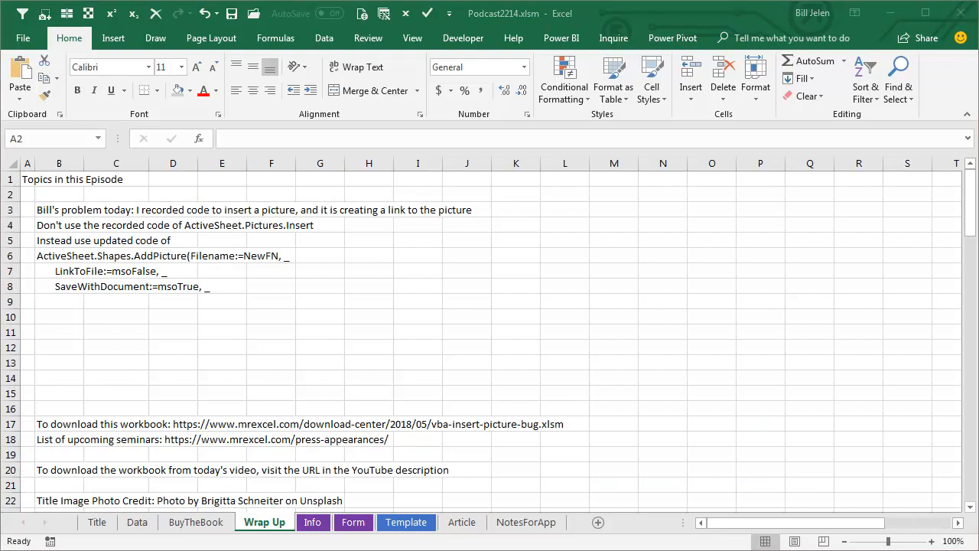
mouse_move(612, 386)
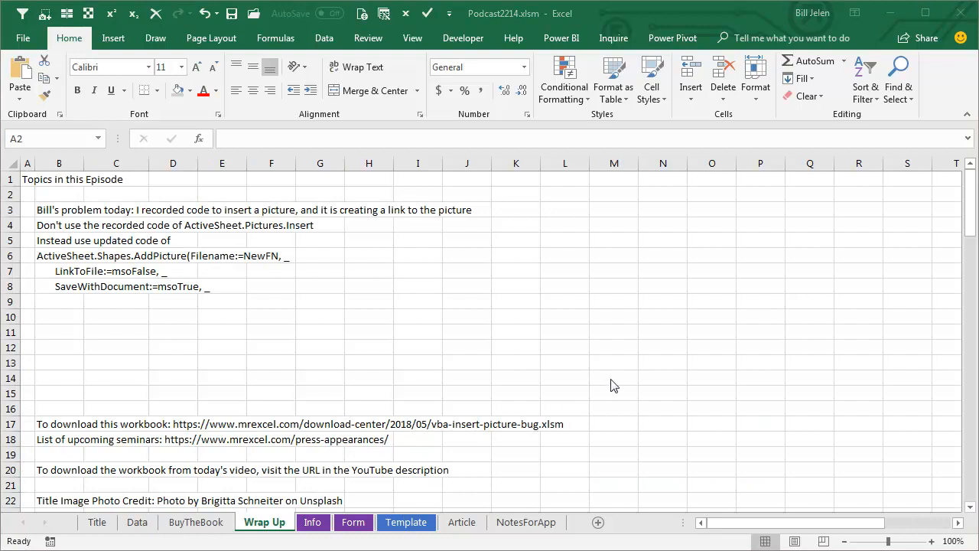
mouse_move(621, 364)
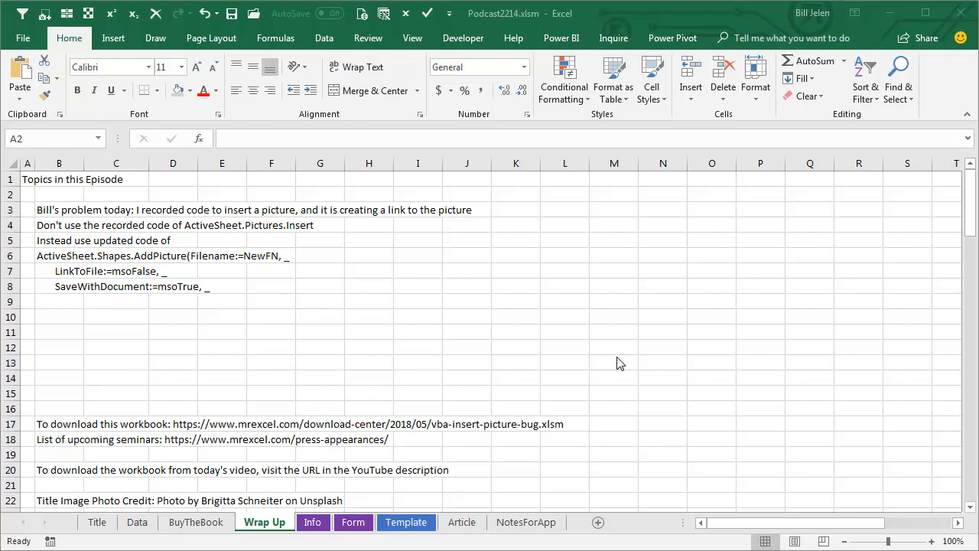
mouse_move(566, 355)
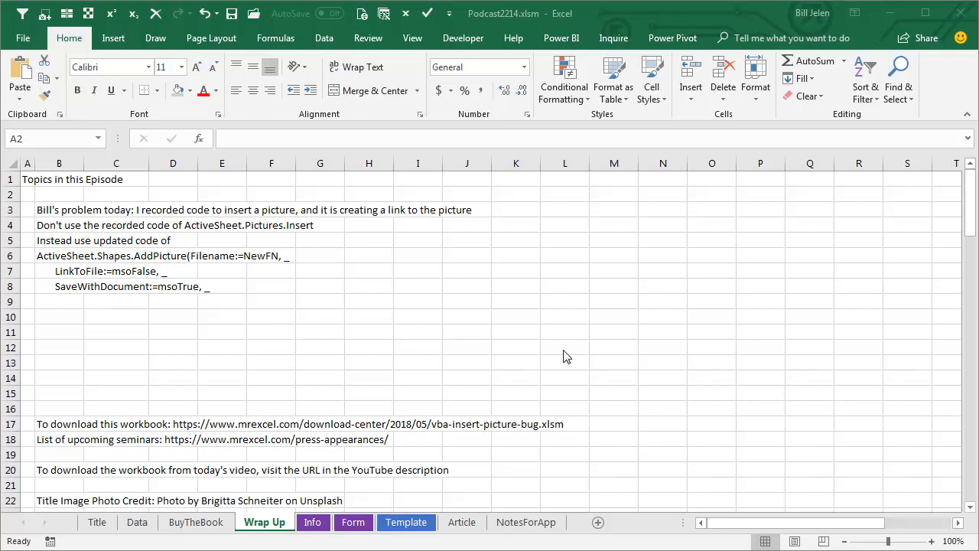
mouse_move(368, 254)
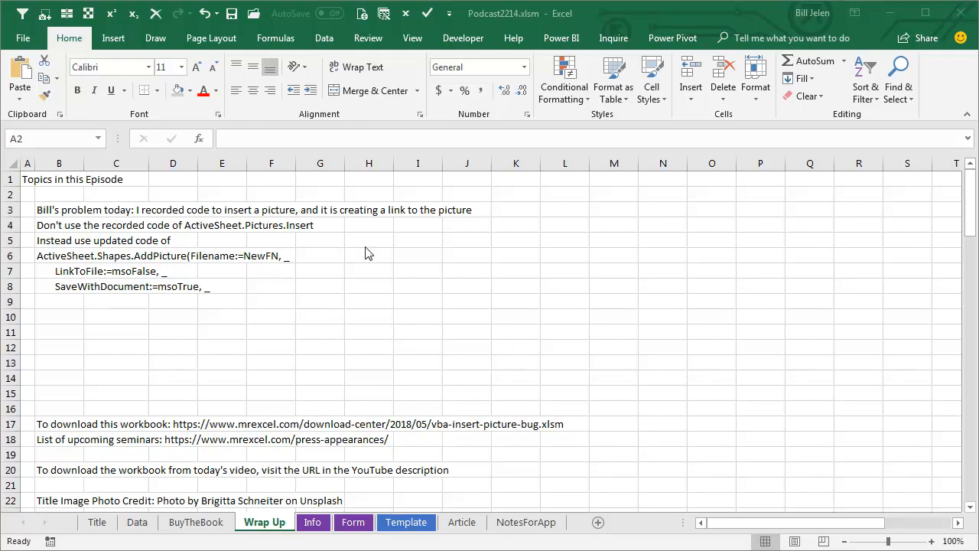
mouse_move(315, 241)
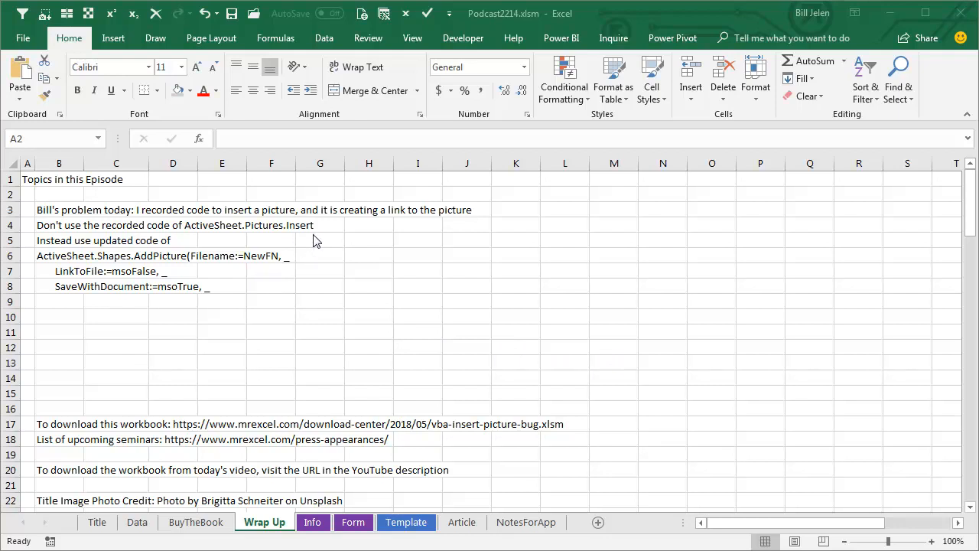
mouse_move(49, 274)
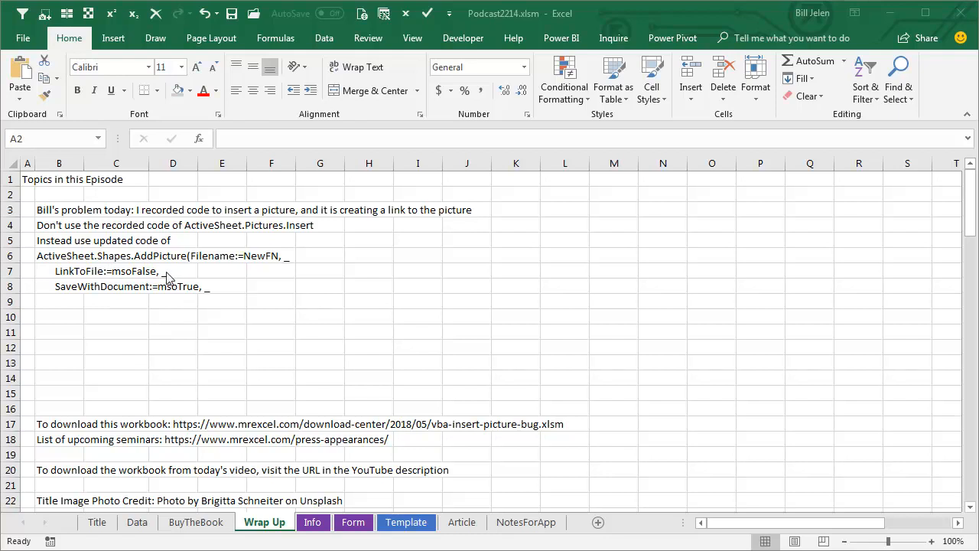
mouse_move(150, 279)
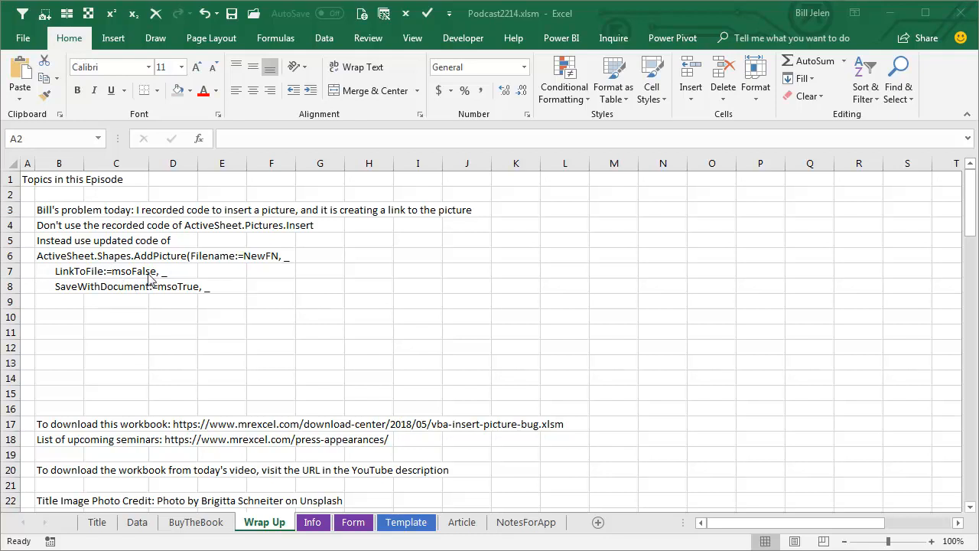
mouse_move(199, 303)
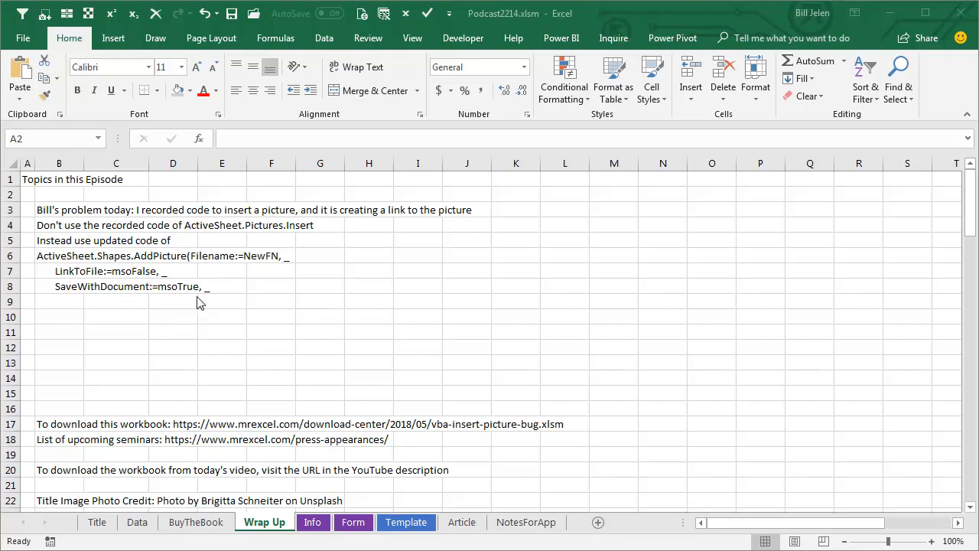
mouse_move(539, 330)
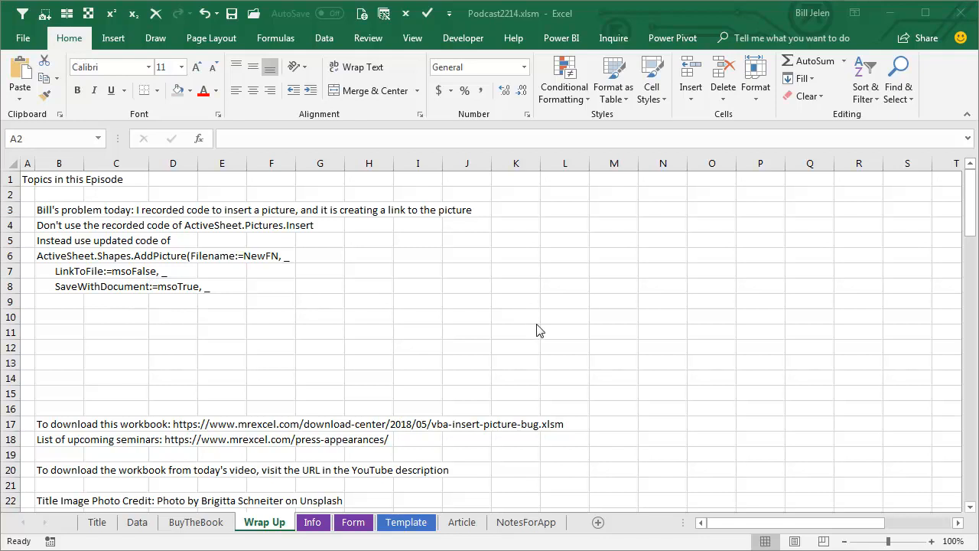
mouse_move(753, 343)
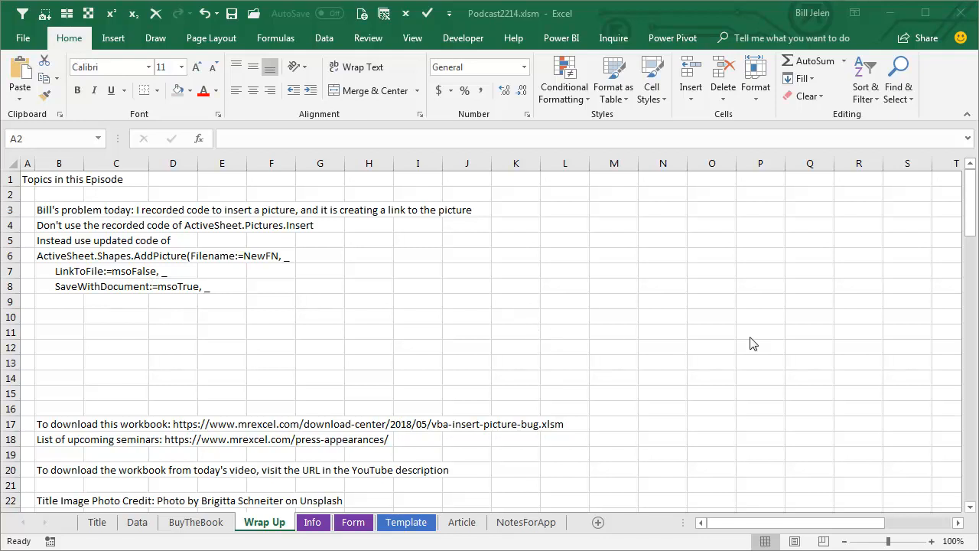